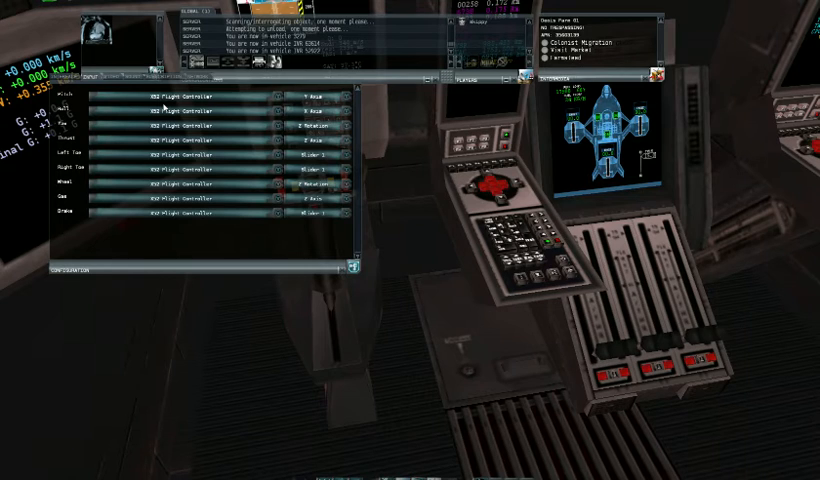
mouse_move(116, 162)
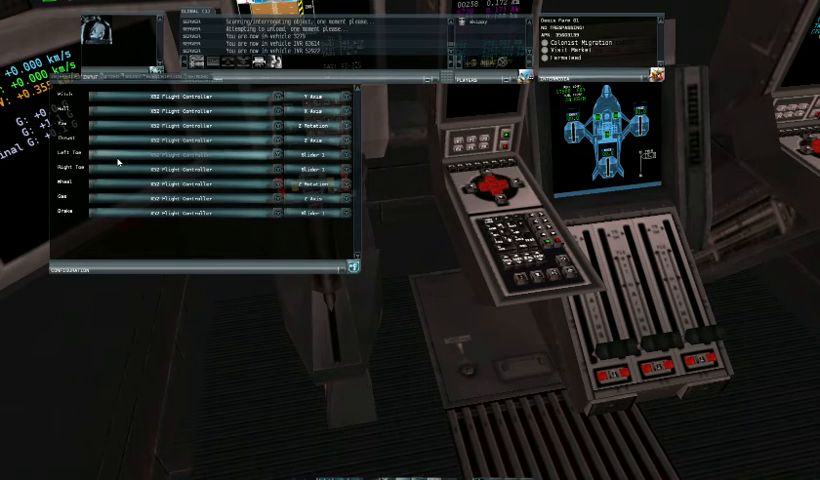